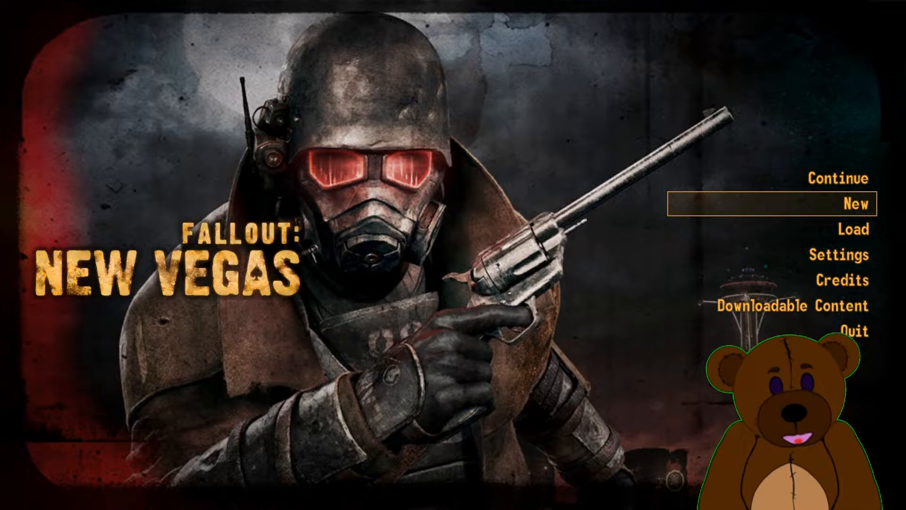
Step: Browse the game's installed files and enter the Fallout New Vegas English folder
left_click(846, 203)
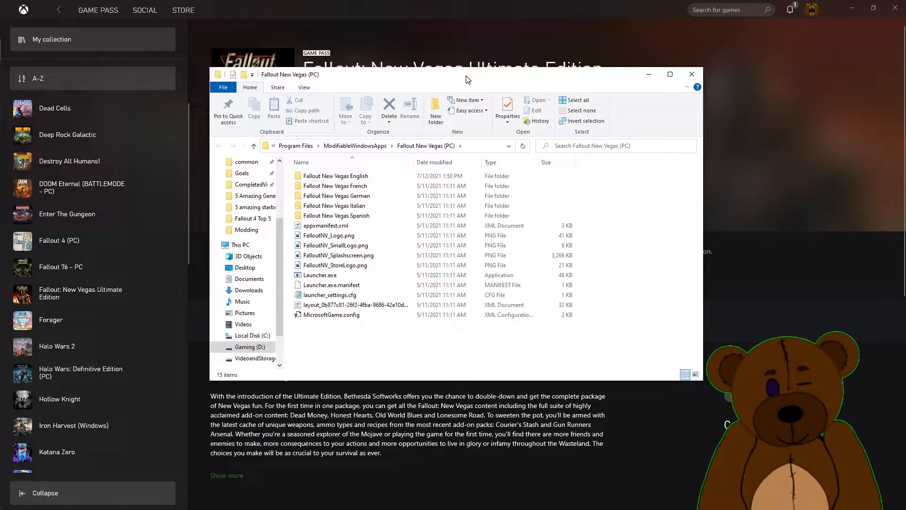
left_click(335, 175)
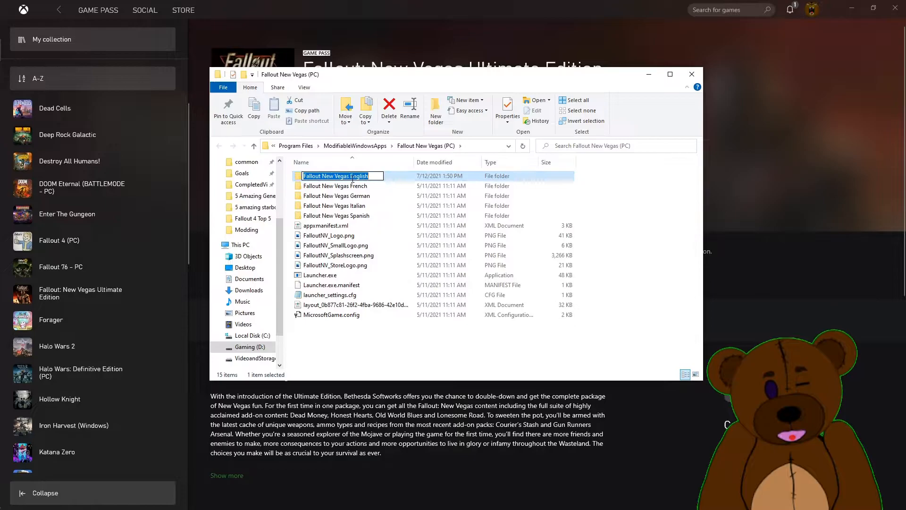
double_click(336, 175)
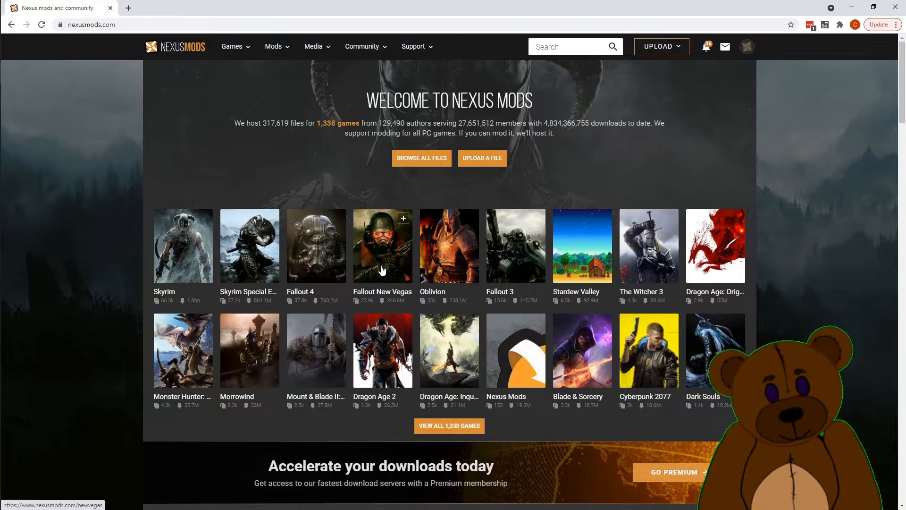
Step: Open Fallout New Vegas on Nexus Mods and view its Popular (30 days) mods list
left_click(382, 245)
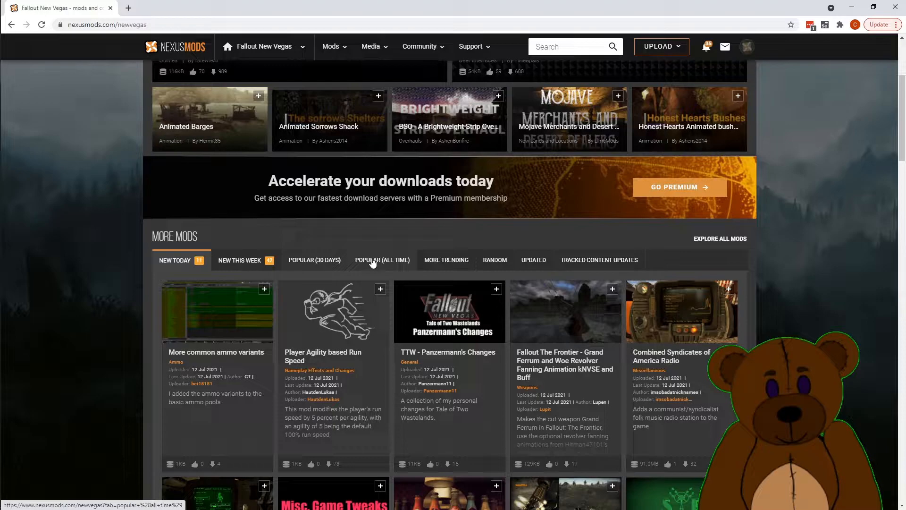
scroll("down", 3)
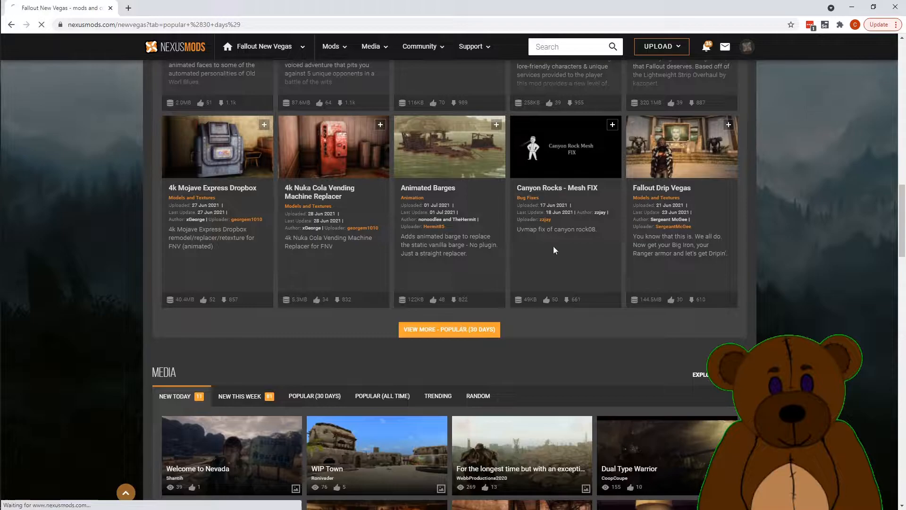
left_click(449, 329)
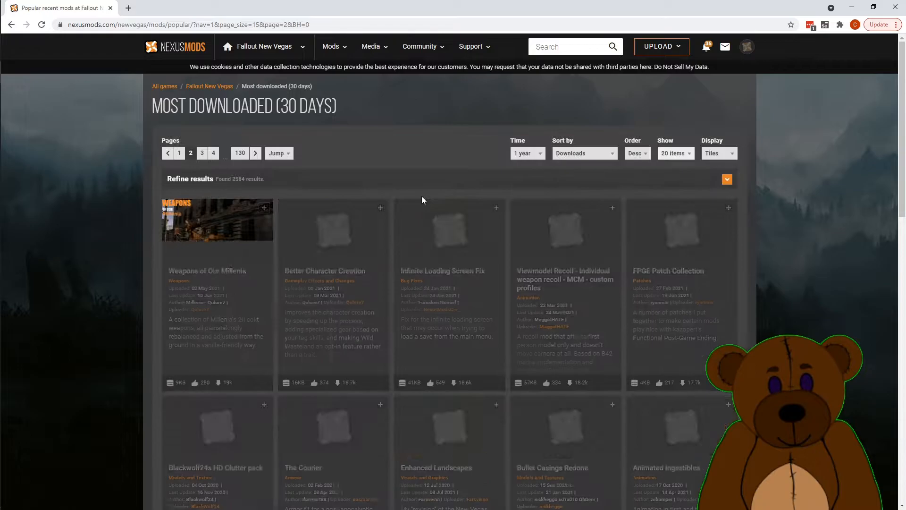
Step: Open the Better Character Creation mod page and manually download it from the Files tab
left_click(325, 270)
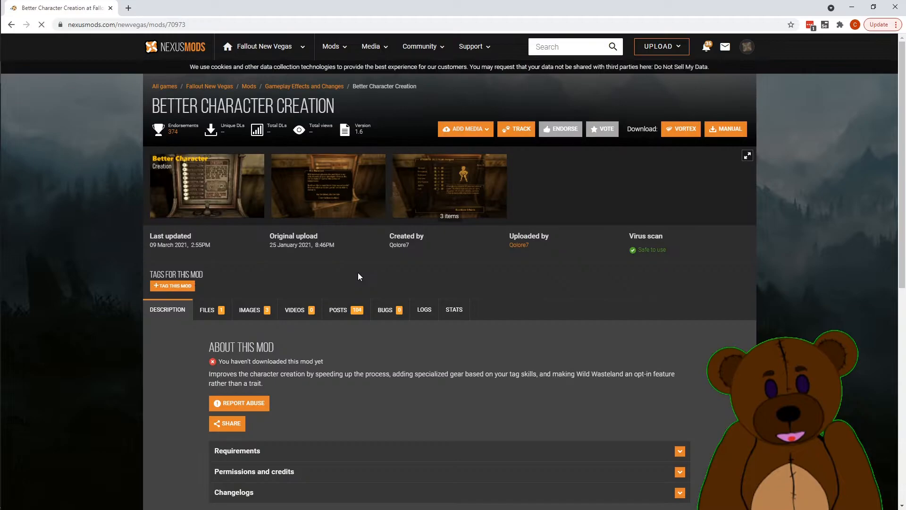
scroll("down", 3)
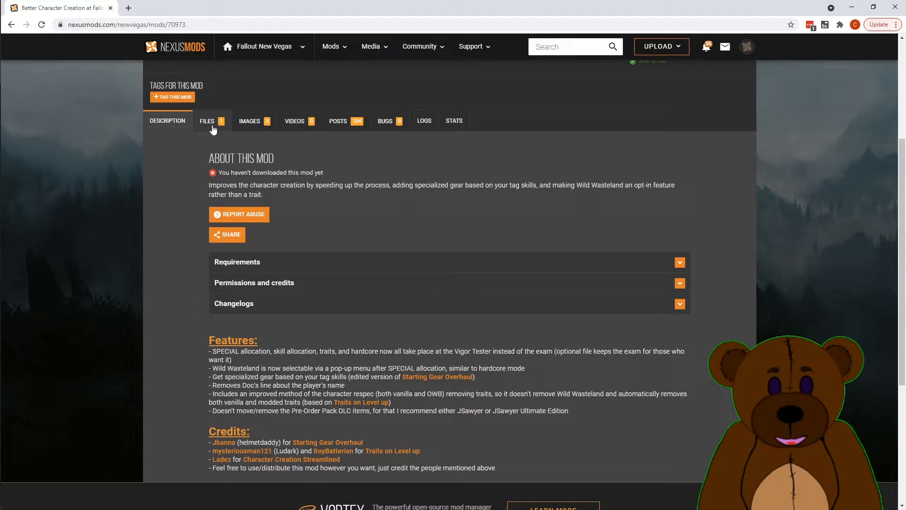
left_click(207, 121)
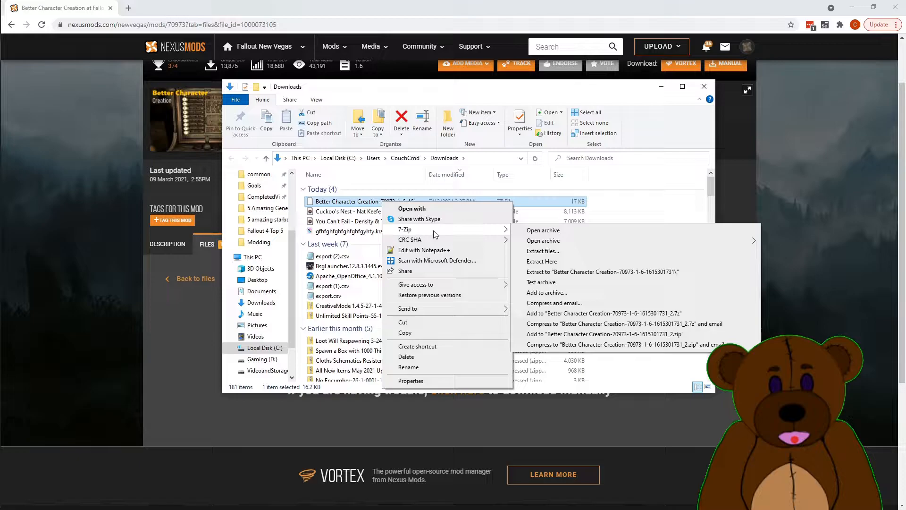
Step: Open the Better Character Creation .7z archive with 7-Zip's Open archive
left_click(543, 241)
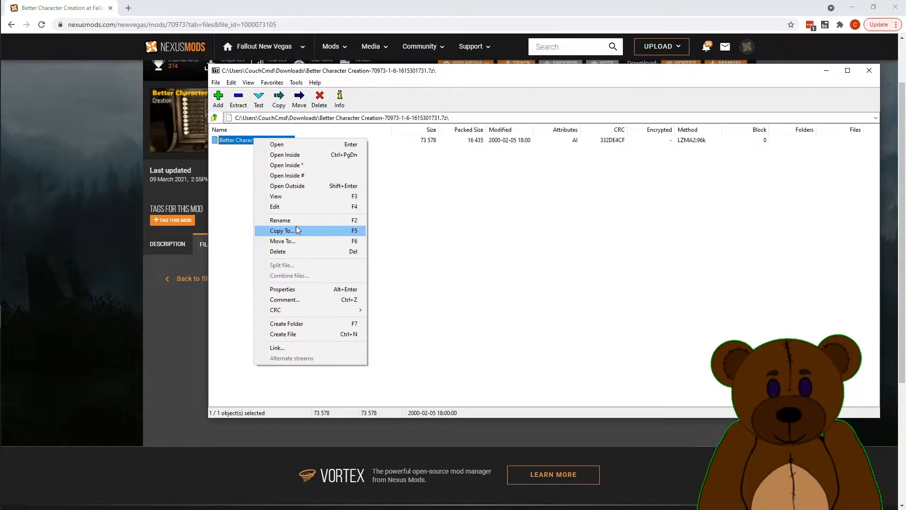
Step: Copy Better Character Creation.esp from the archive into Fallout New Vegas English's Data folder
left_click(281, 230)
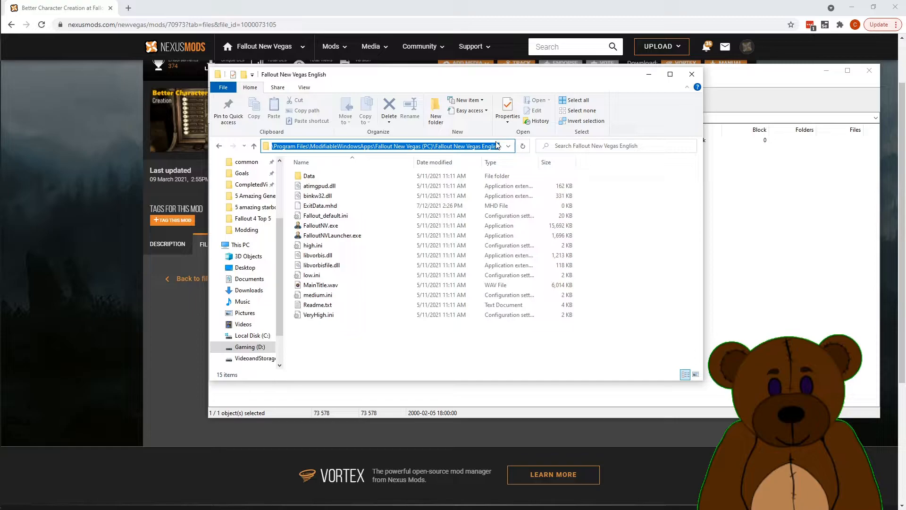
double_click(309, 176)
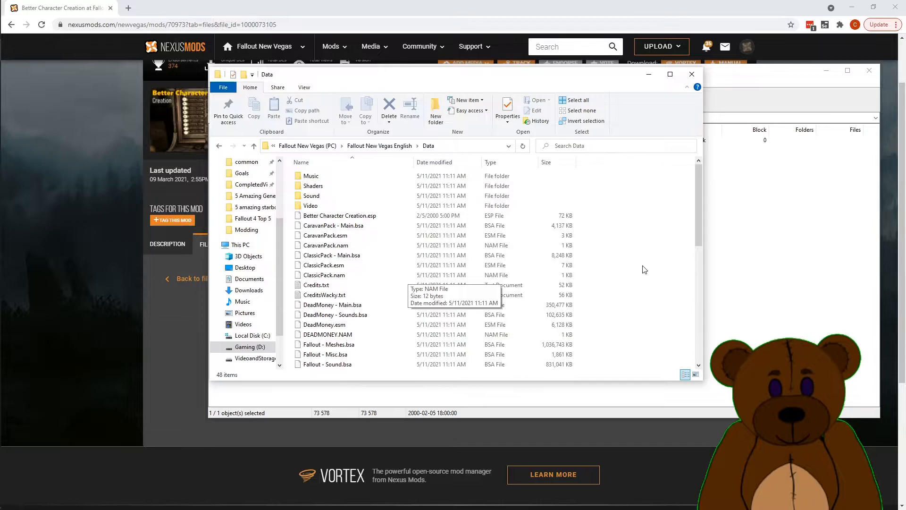
scroll("down", 3)
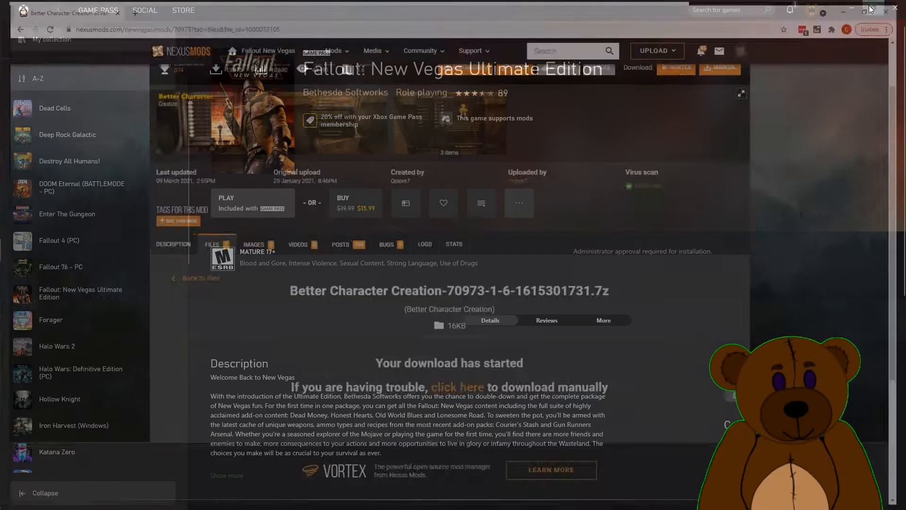
Step: In the launcher's Data Files, tick Better Character Creation.esp, DeadMoney, LonesomeRoad and OldWorldBlues
left_click(518, 203)
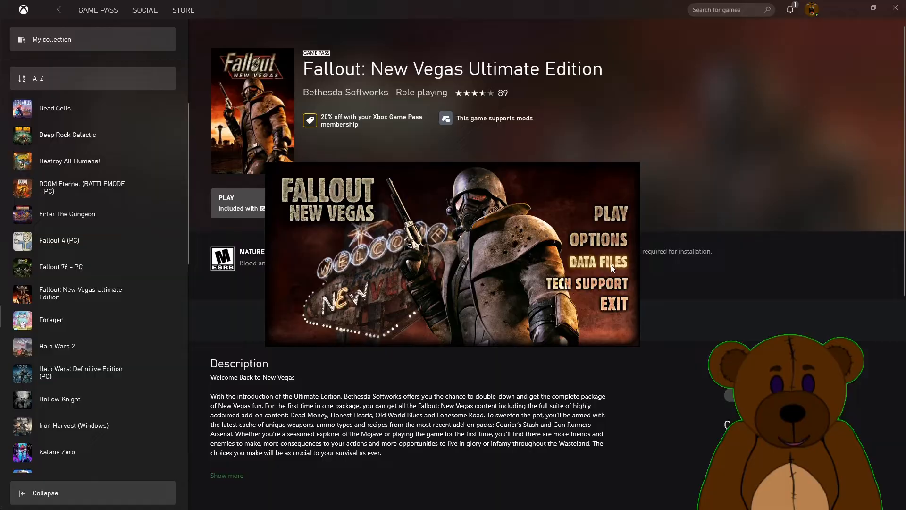
left_click(587, 255)
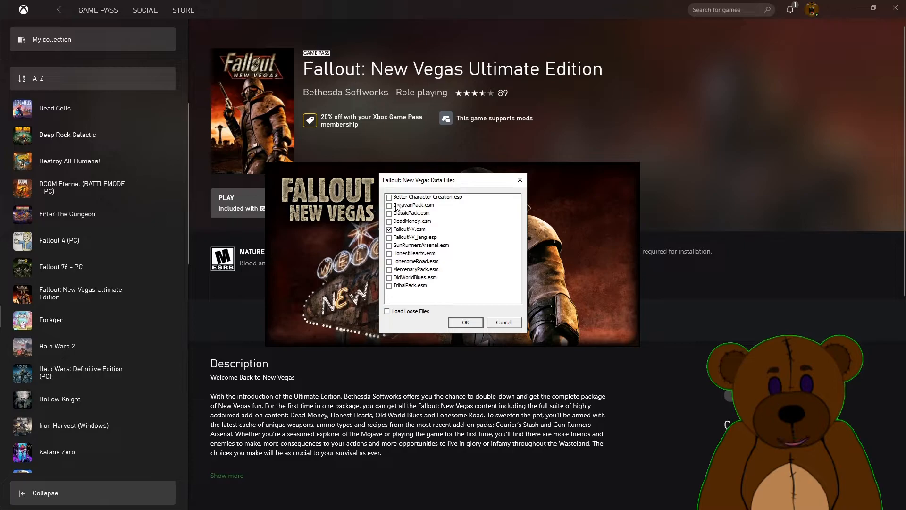
left_click(389, 196)
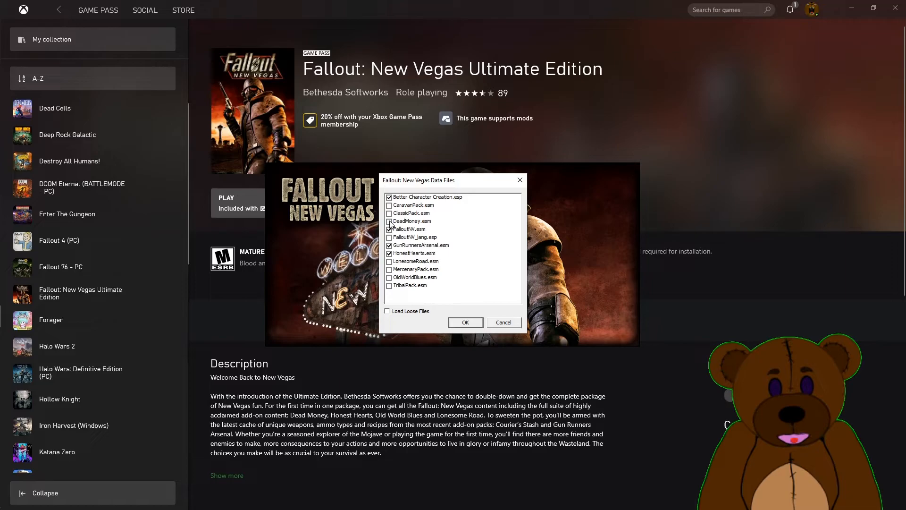
left_click(388, 221)
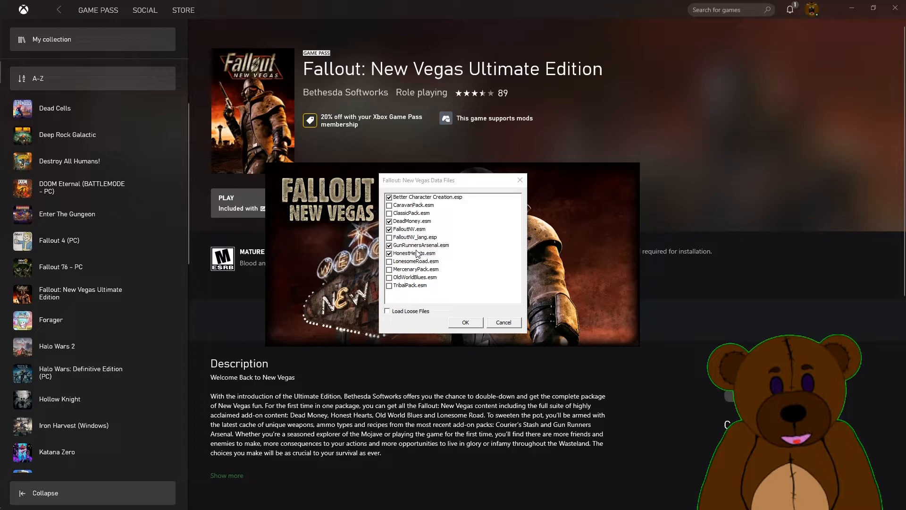
left_click(389, 260)
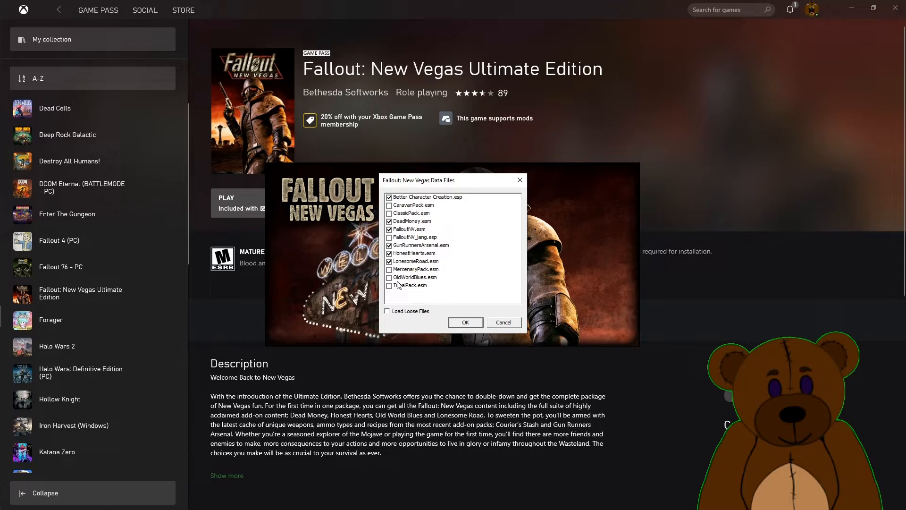
left_click(389, 277)
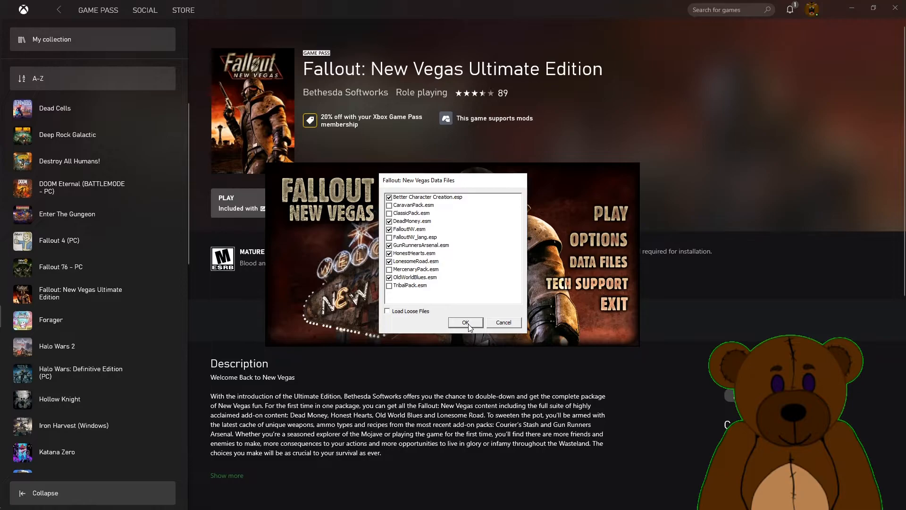
Step: Confirm the data files, launch a new game and reach the Vigor Tester's Wild Wasteland prompt
left_click(466, 322)
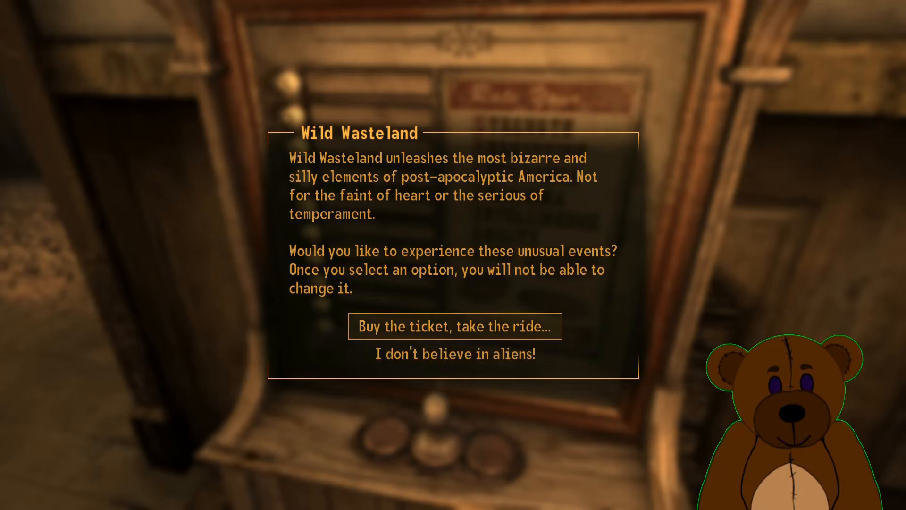
left_click(454, 326)
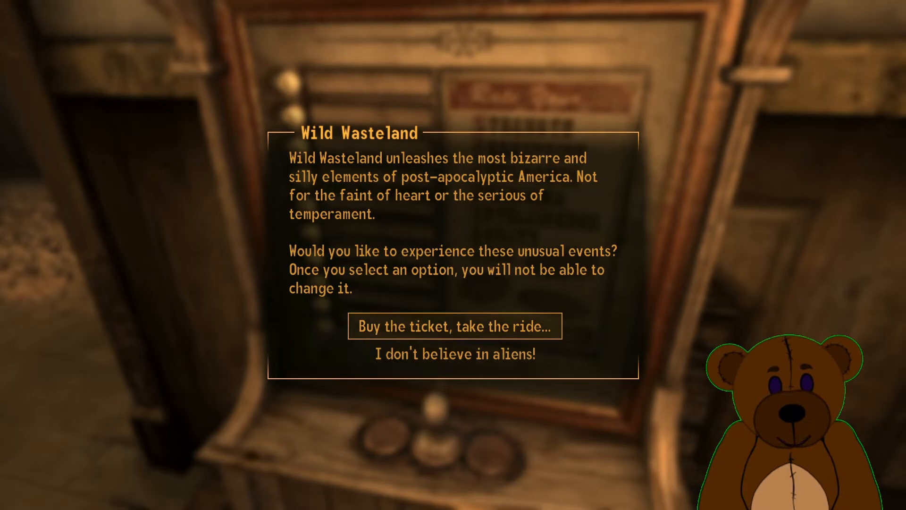